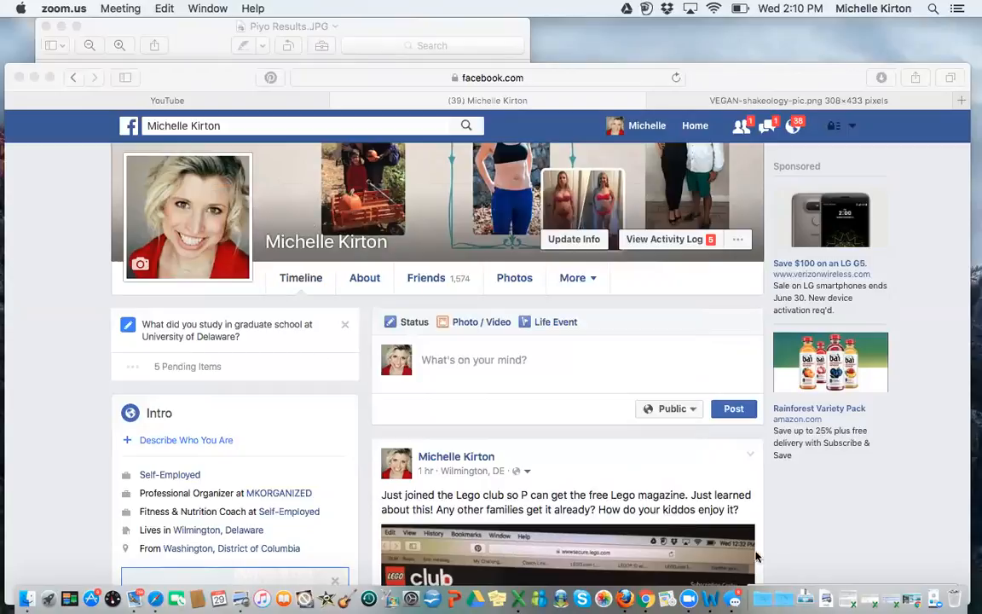
{"action": "mouse_move", "coordinate": [243, 147]}
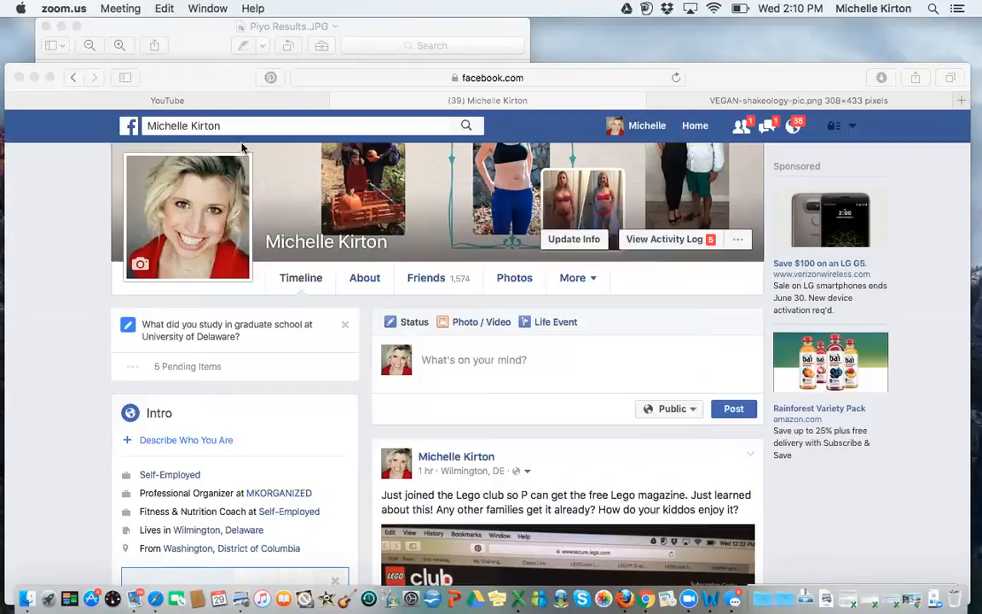
{"action": "mouse_move", "coordinate": [237, 136]}
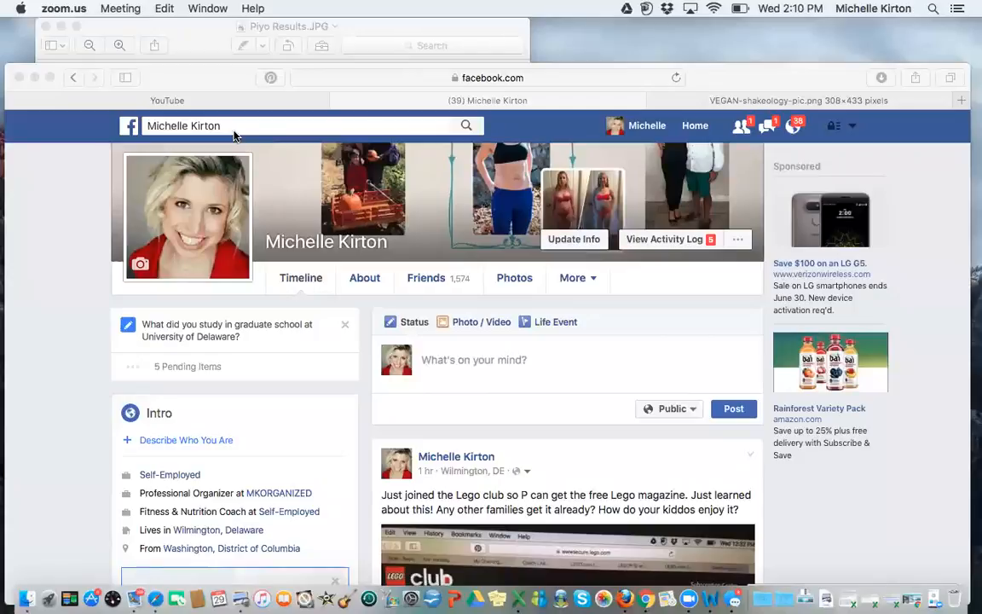
{"action": "mouse_move", "coordinate": [246, 140]}
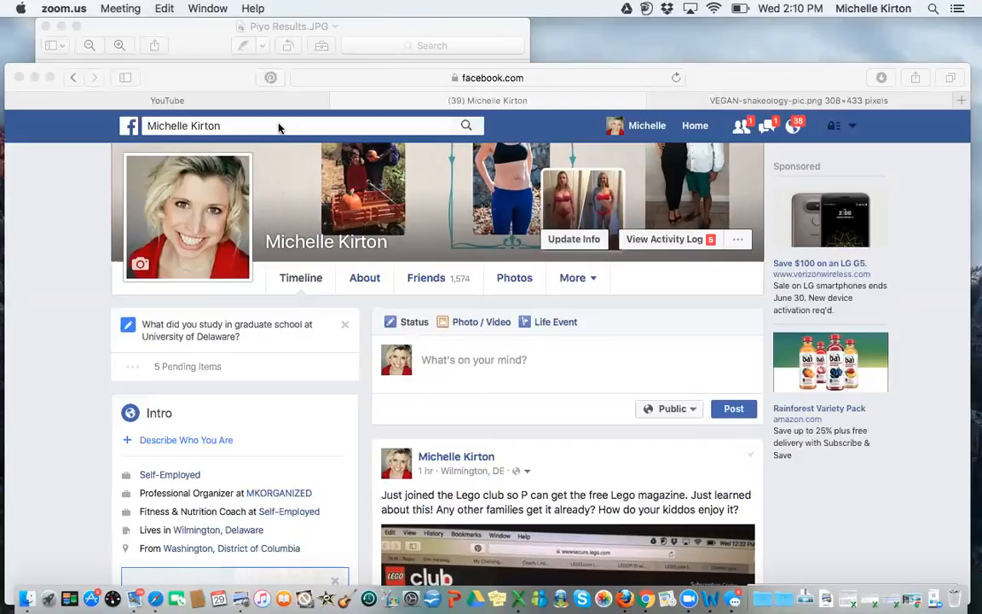
Search Facebook for 'mkfit' and open the MKFitPassion page from the suggestions.
{"action": "left_click", "coordinate": [290, 126]}
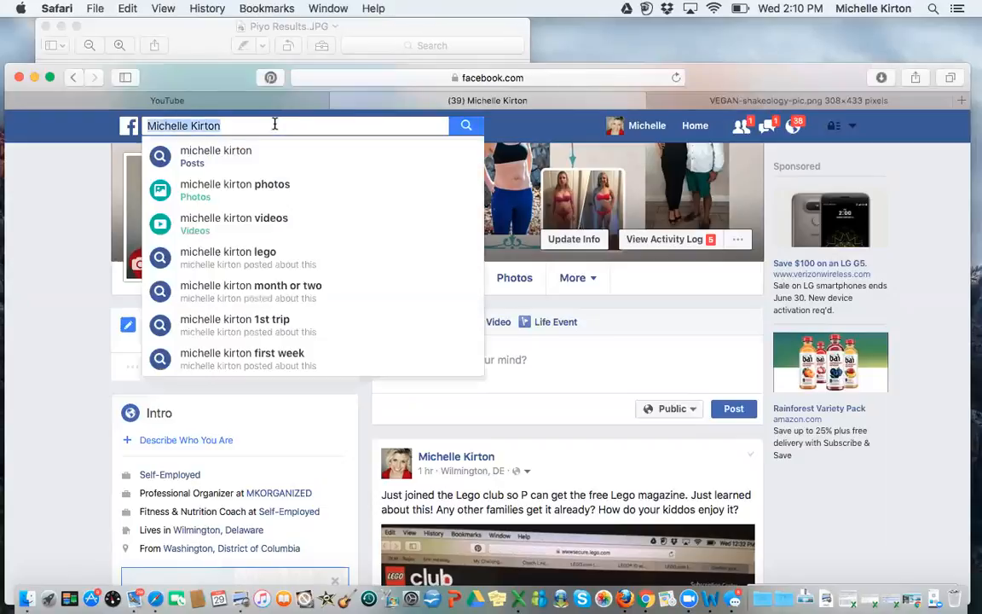
{"action": "type", "text": "mkfitpassion"}
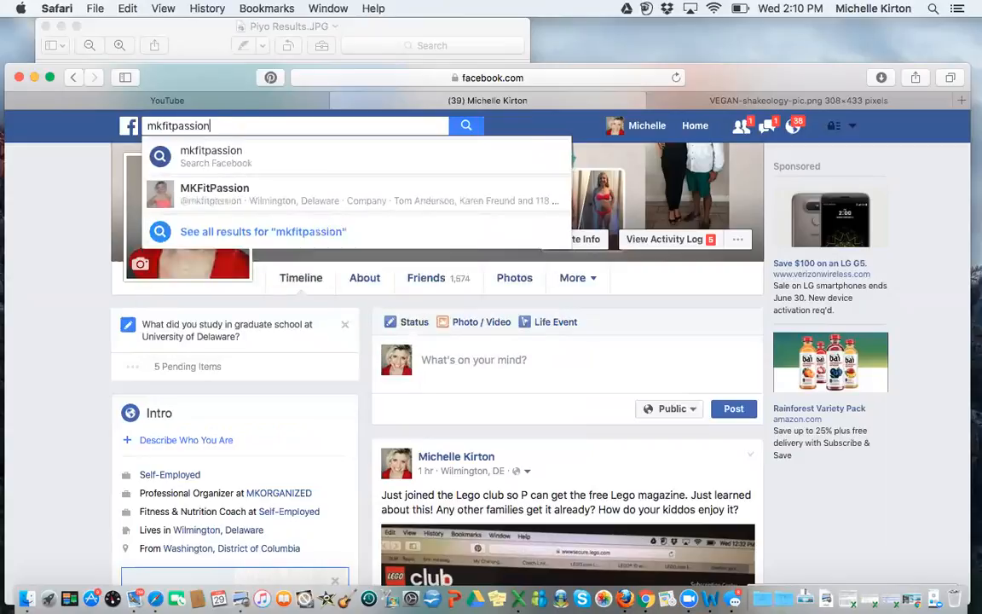
{"action": "mouse_move", "coordinate": [238, 194]}
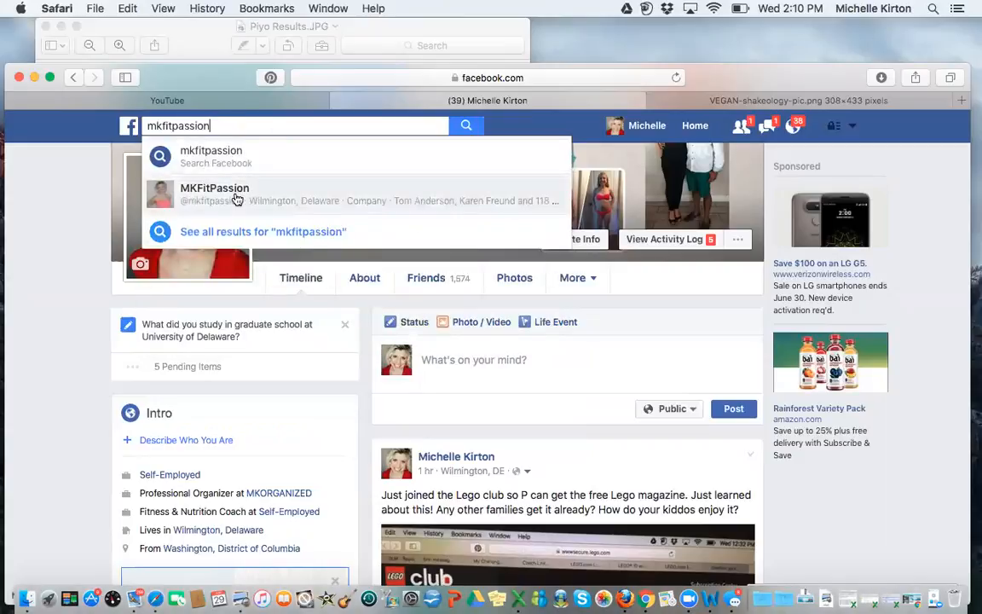
{"action": "left_click", "coordinate": [214, 194]}
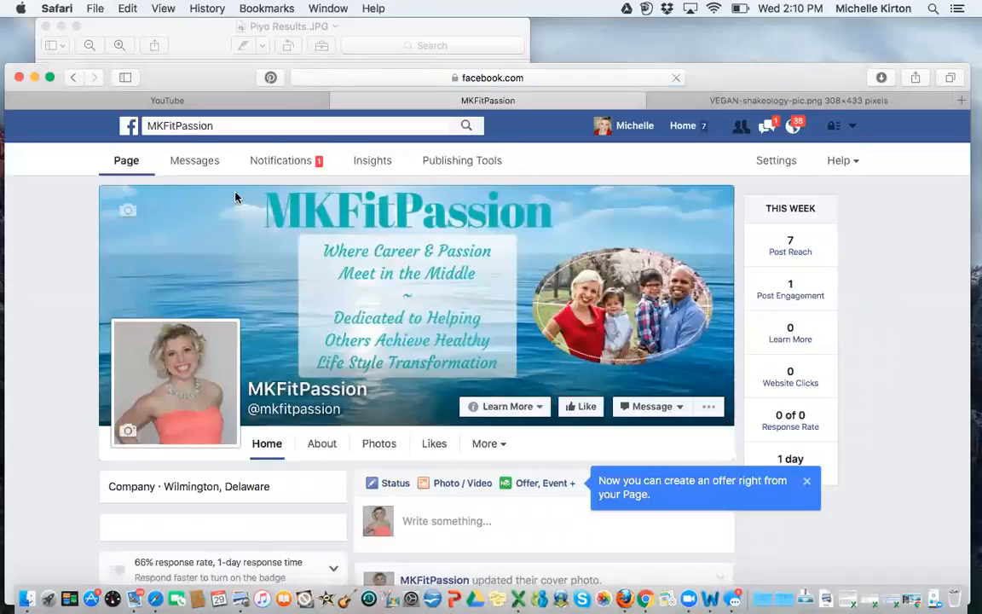
Open the page's Promote menu listing the 'What do you want to do?' options.
{"action": "left_click", "coordinate": [767, 126]}
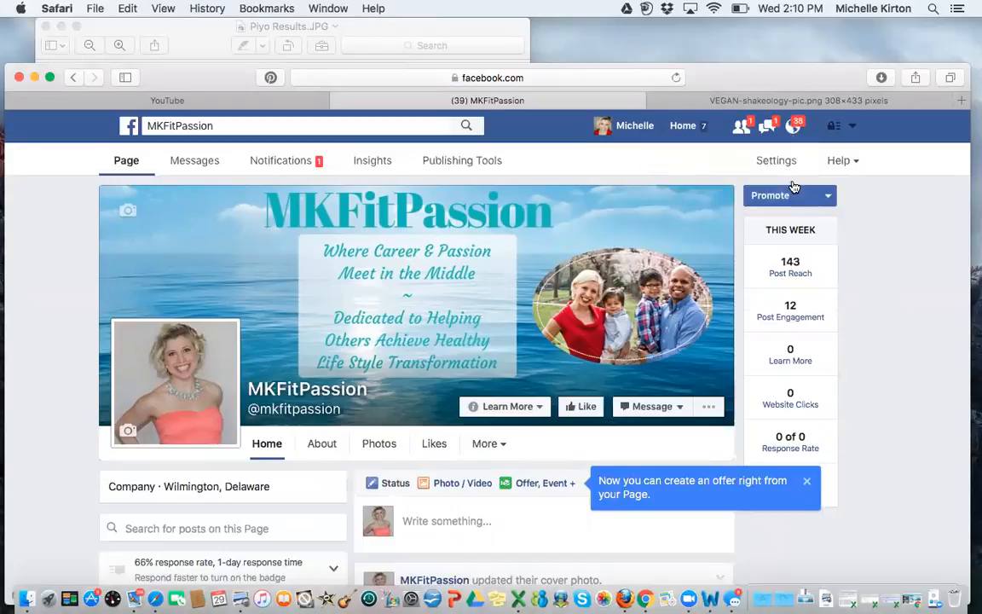
{"action": "left_click", "coordinate": [771, 195]}
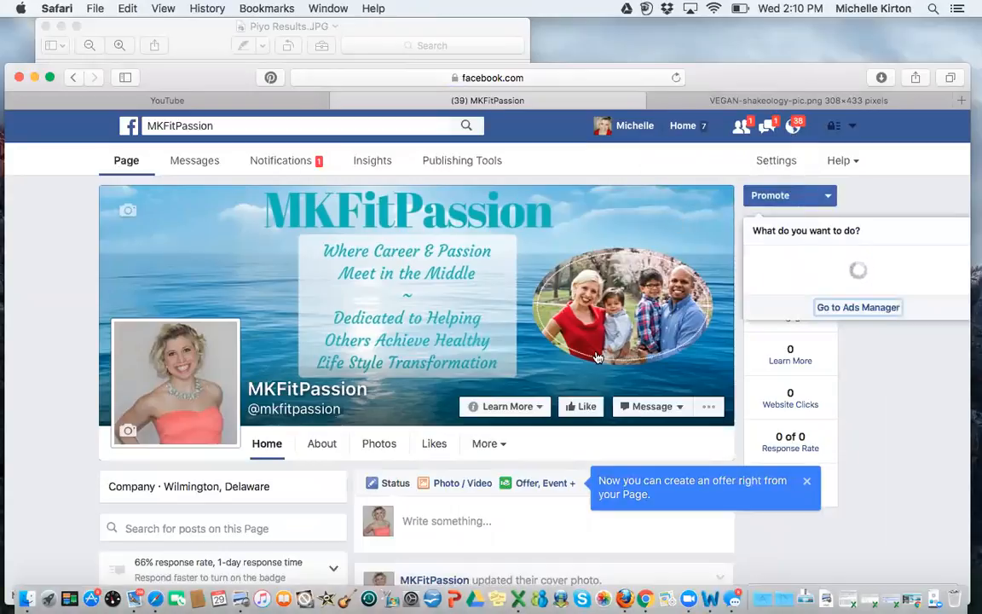
{"action": "left_click", "coordinate": [770, 194]}
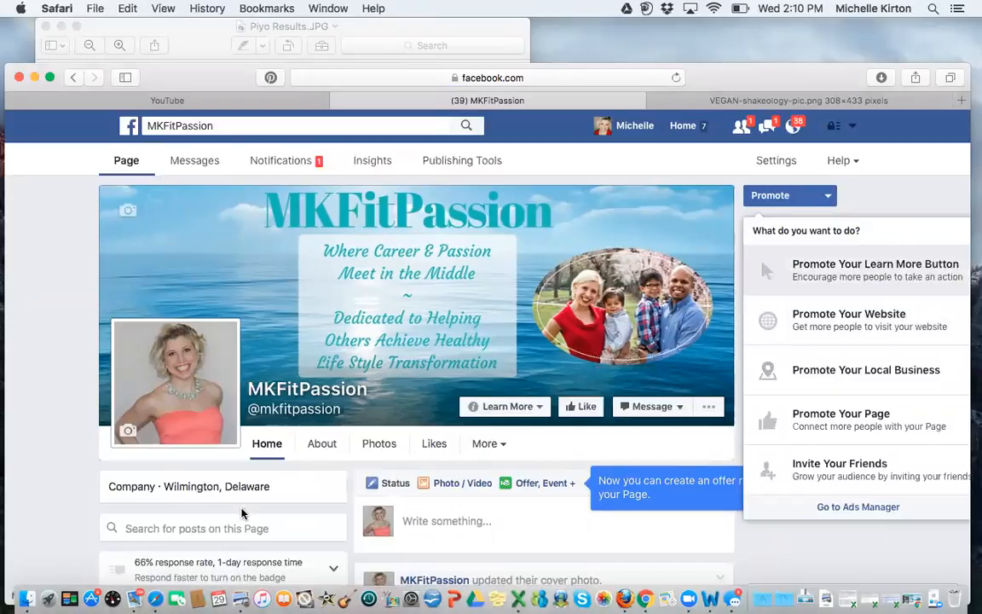
{"action": "mouse_move", "coordinate": [389, 518]}
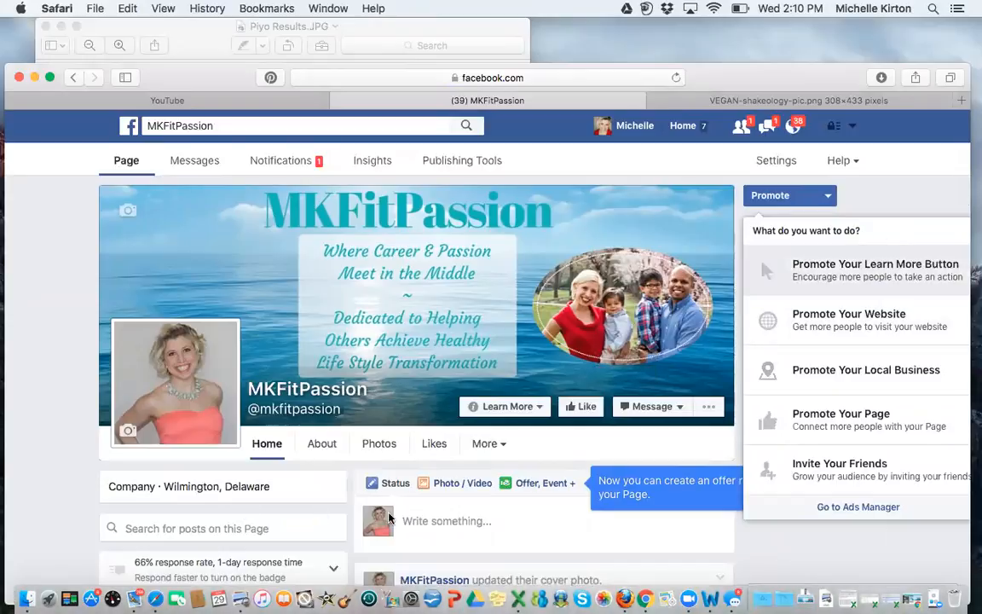
{"action": "mouse_move", "coordinate": [503, 447]}
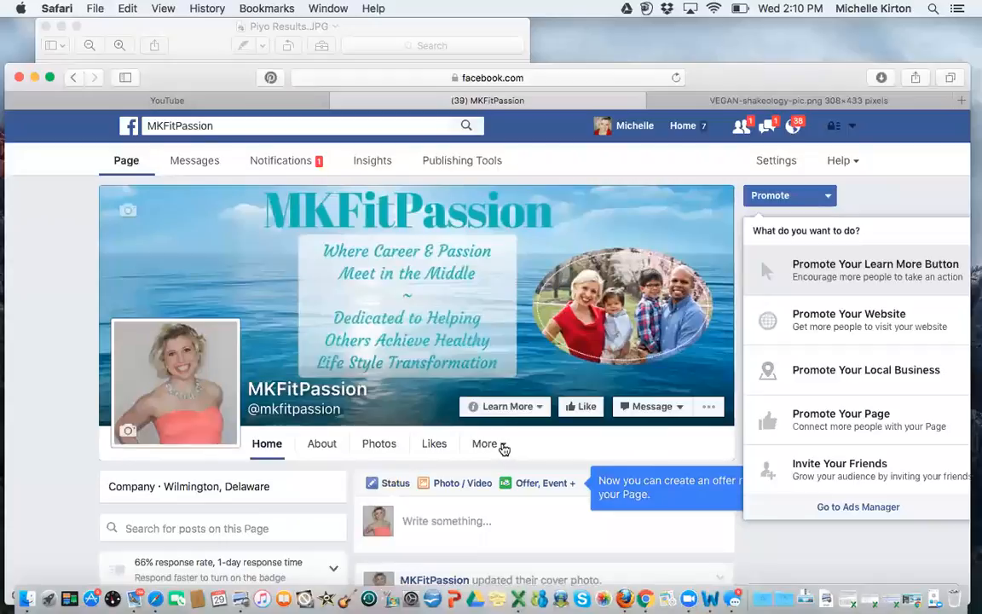
Open the page's Videos section and reveal more Dinner Ideas playlist videos.
{"action": "left_click", "coordinate": [488, 443]}
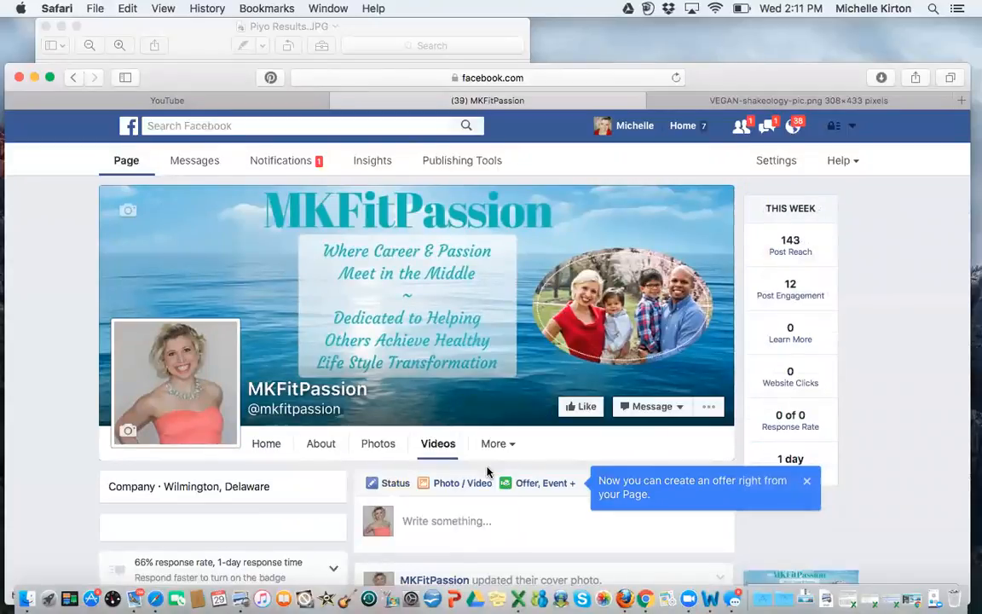
{"action": "scroll", "scroll_direction": "down", "scroll_amount": 3}
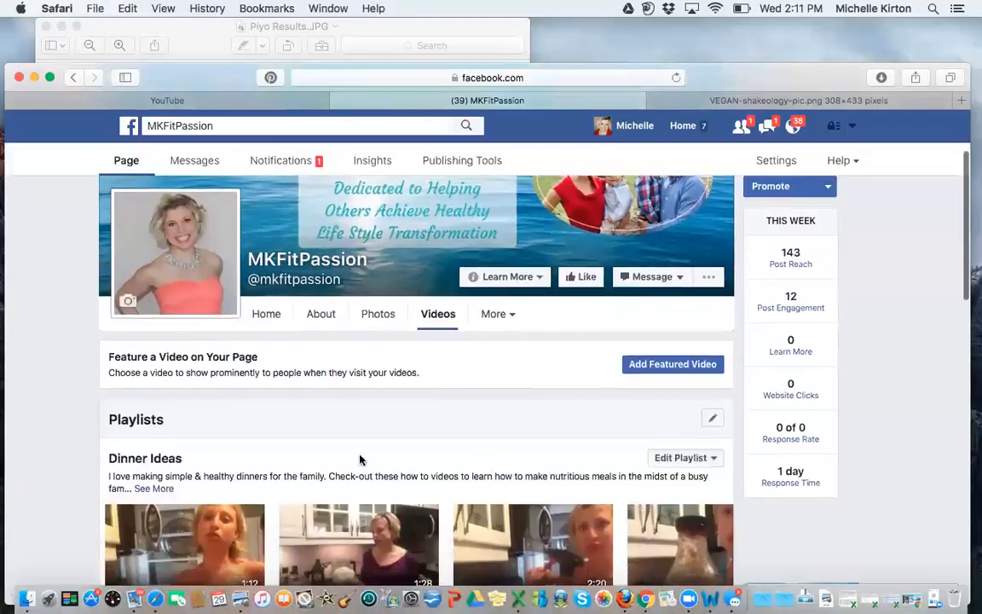
{"action": "mouse_move", "coordinate": [243, 461]}
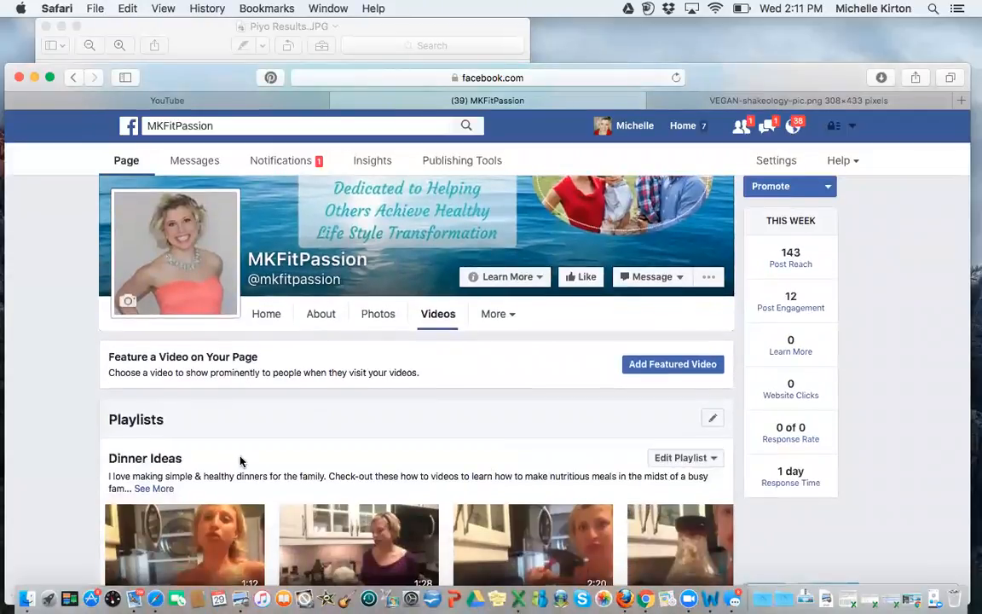
{"action": "scroll", "scroll_direction": "down", "scroll_amount": 3}
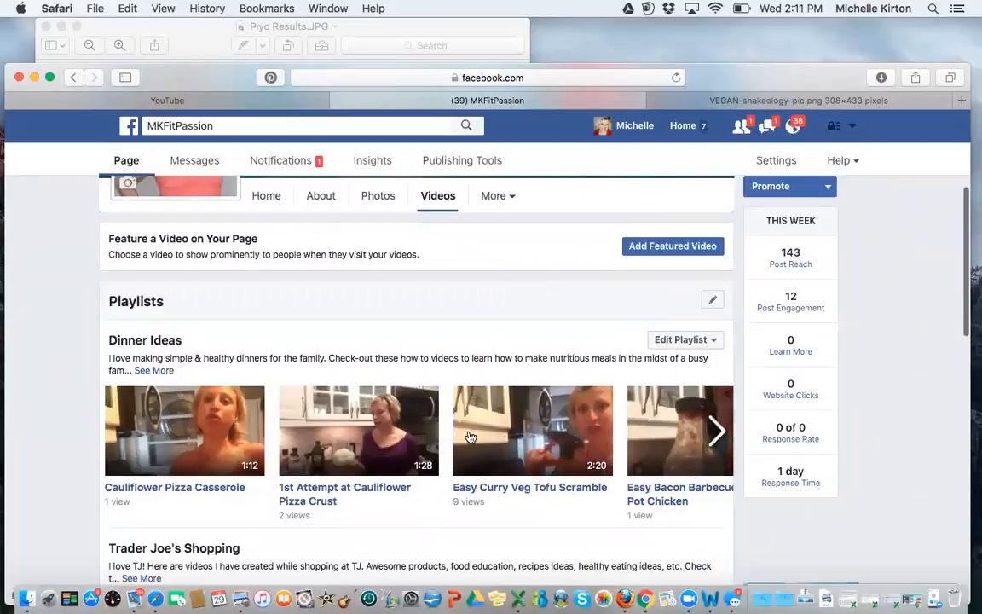
{"action": "left_click", "coordinate": [716, 430]}
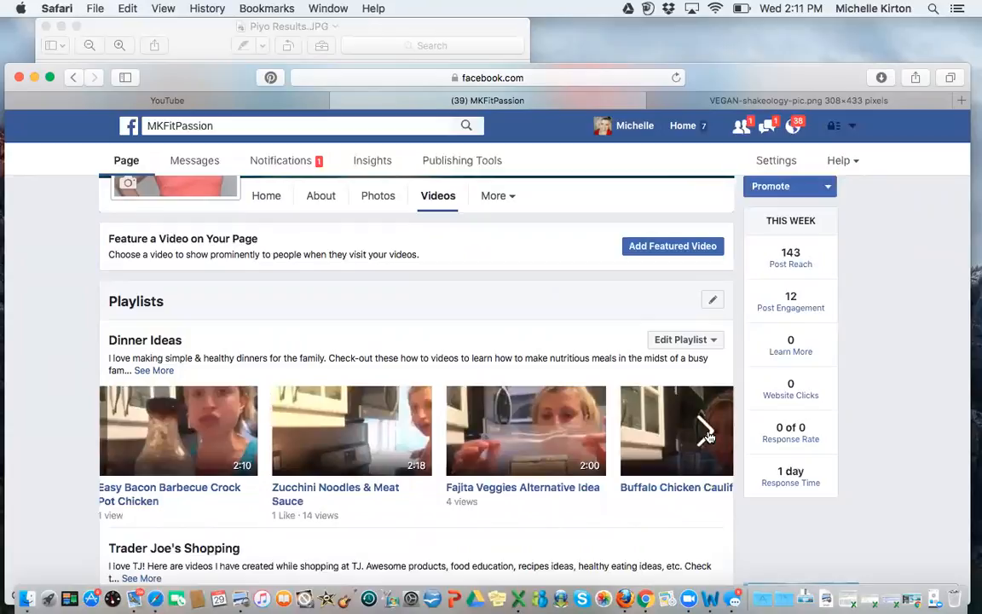
Browse down to the Trader Joe's Shopping and Breakfast Ideas playlists.
{"action": "scroll", "scroll_direction": "down", "scroll_amount": 3}
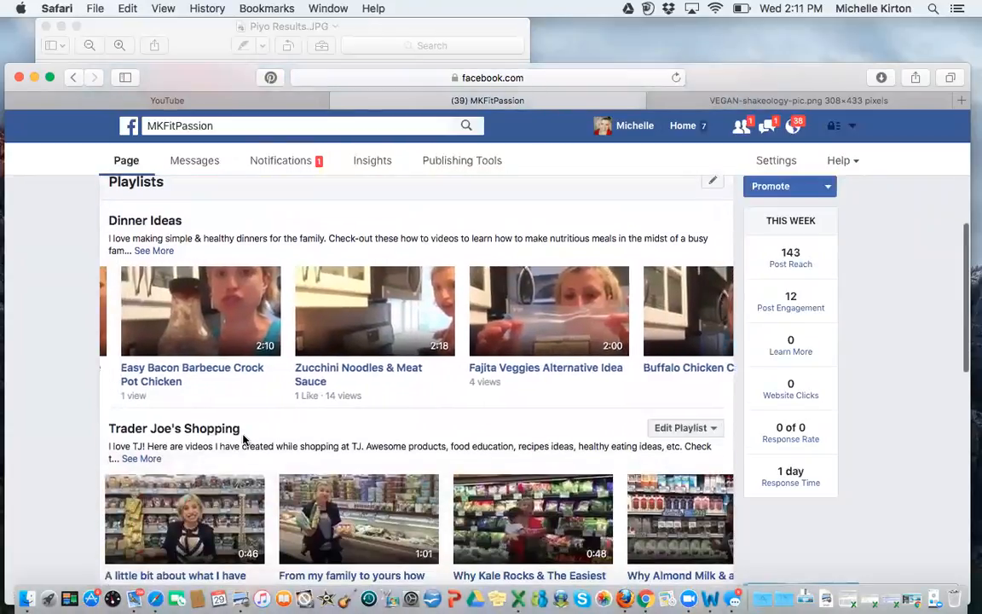
{"action": "scroll", "scroll_direction": "down", "scroll_amount": 3}
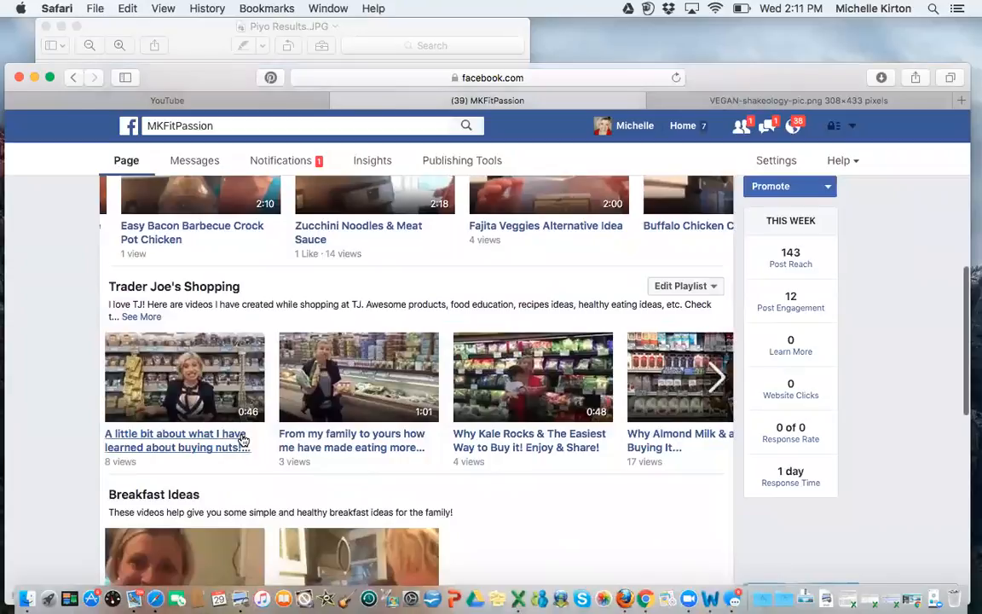
{"action": "scroll", "scroll_direction": "down", "scroll_amount": 3}
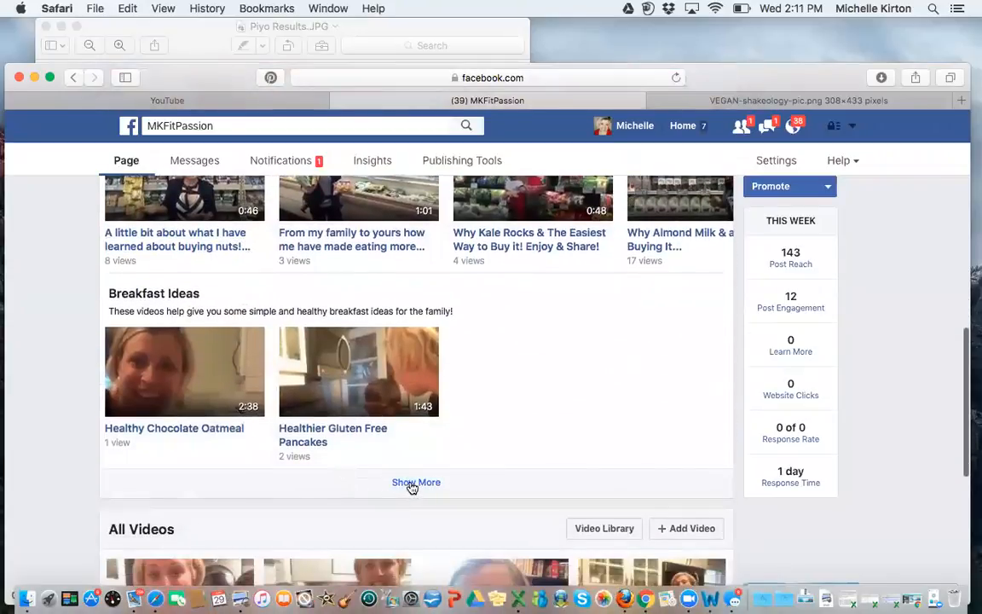
{"action": "left_click", "coordinate": [416, 481]}
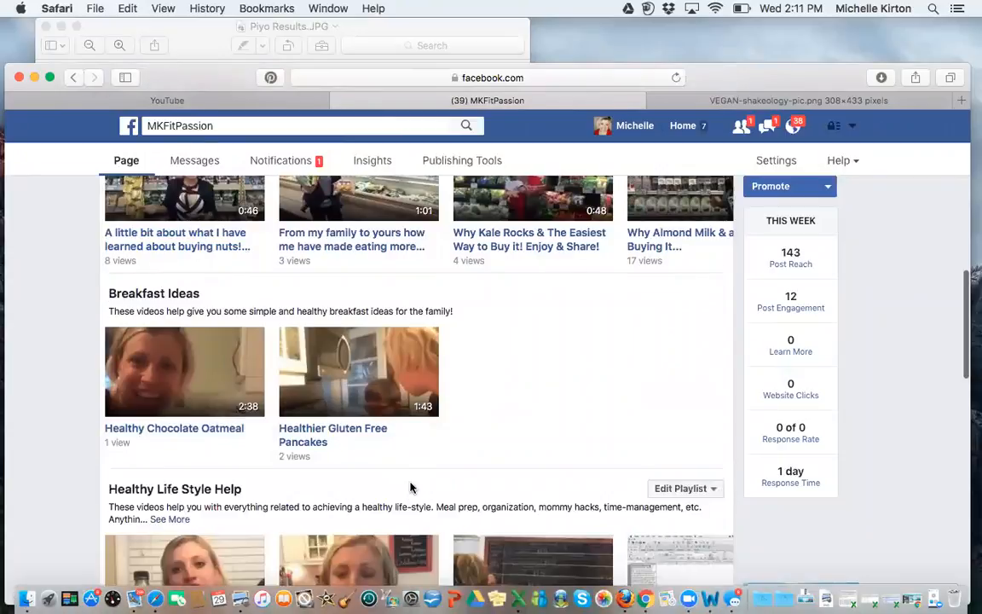
{"action": "scroll", "scroll_direction": "down", "scroll_amount": 3}
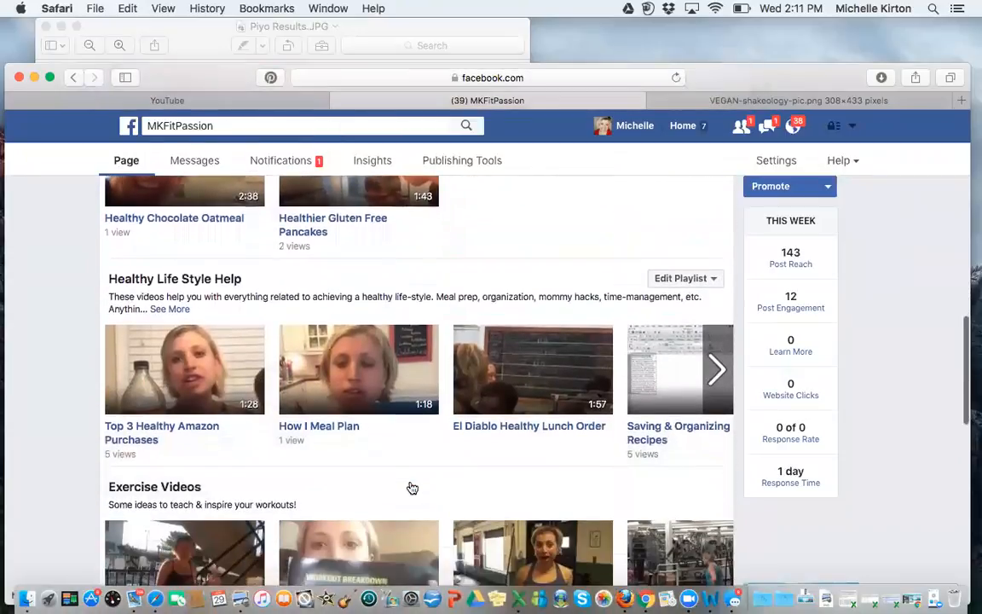
{"action": "scroll", "scroll_direction": "down", "scroll_amount": 3}
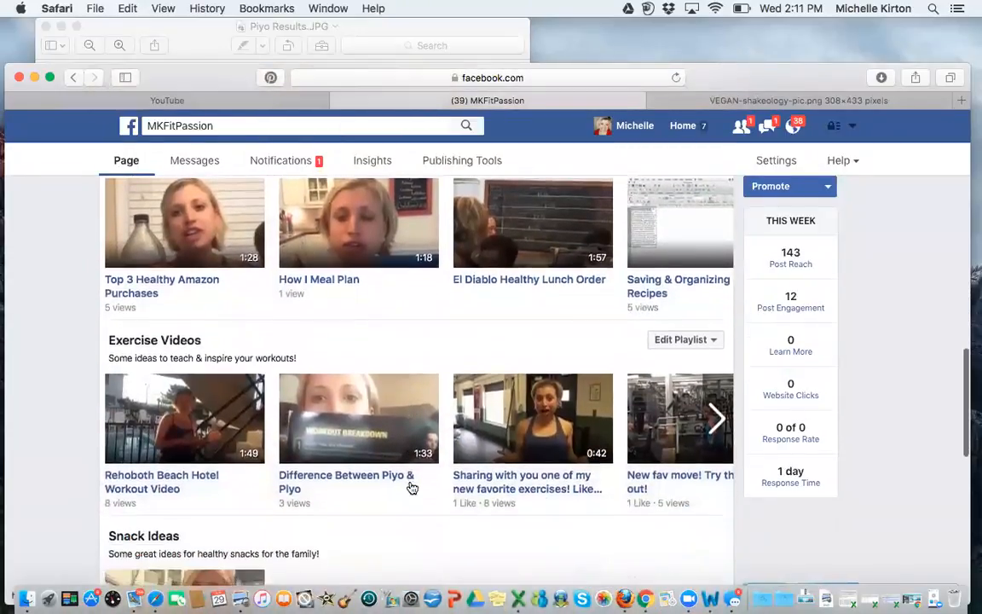
{"action": "scroll", "scroll_direction": "down", "scroll_amount": 3}
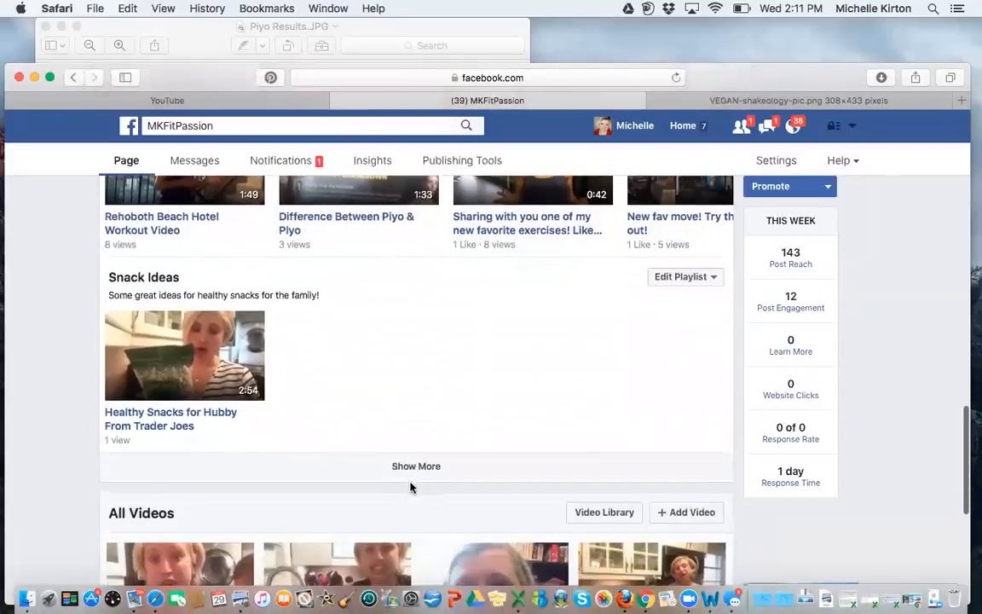
{"action": "scroll", "scroll_direction": "down", "scroll_amount": 3}
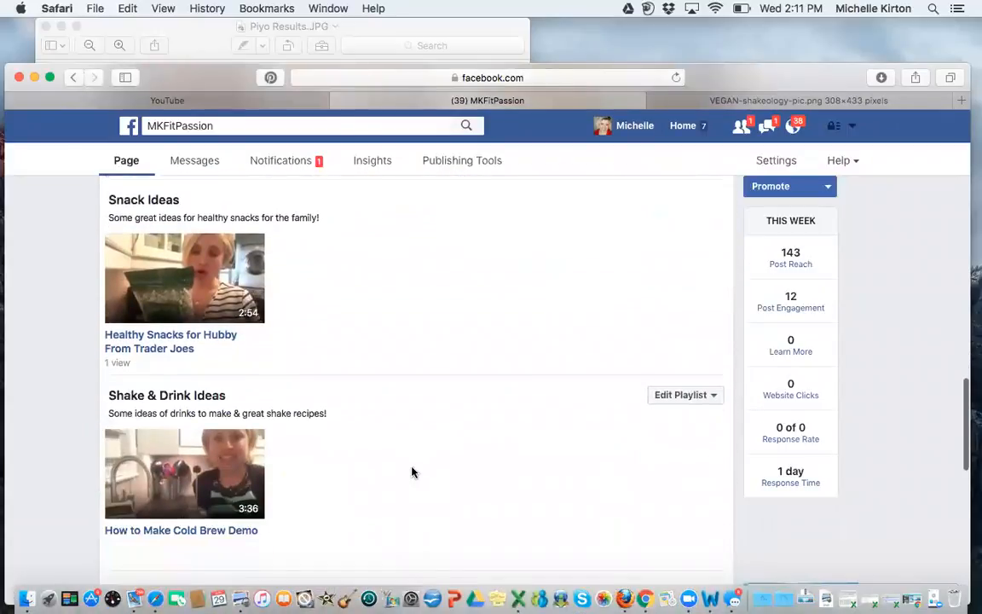
{"action": "scroll", "scroll_direction": "down", "scroll_amount": 3}
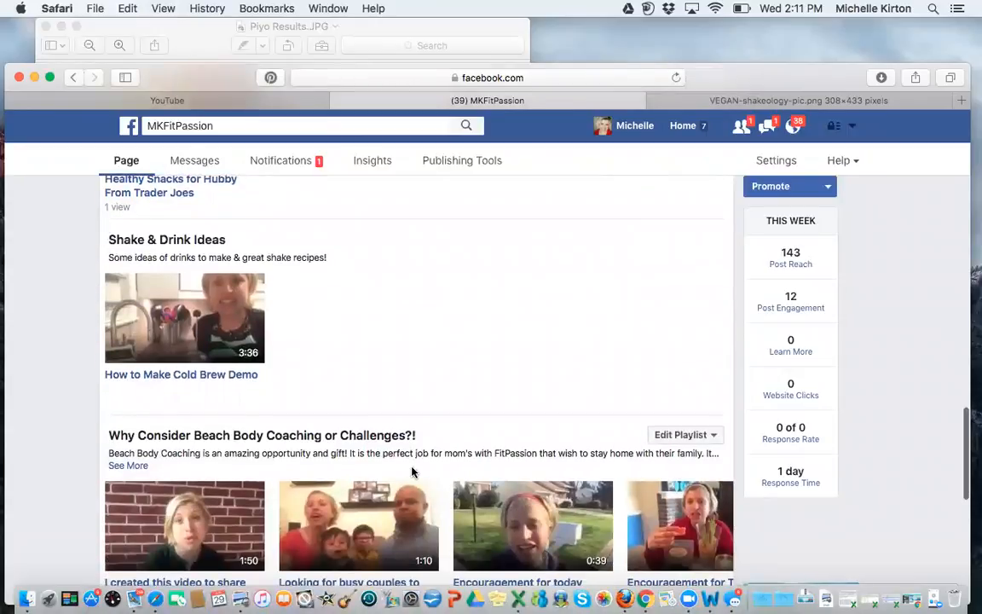
{"action": "scroll", "scroll_direction": "down", "scroll_amount": 3}
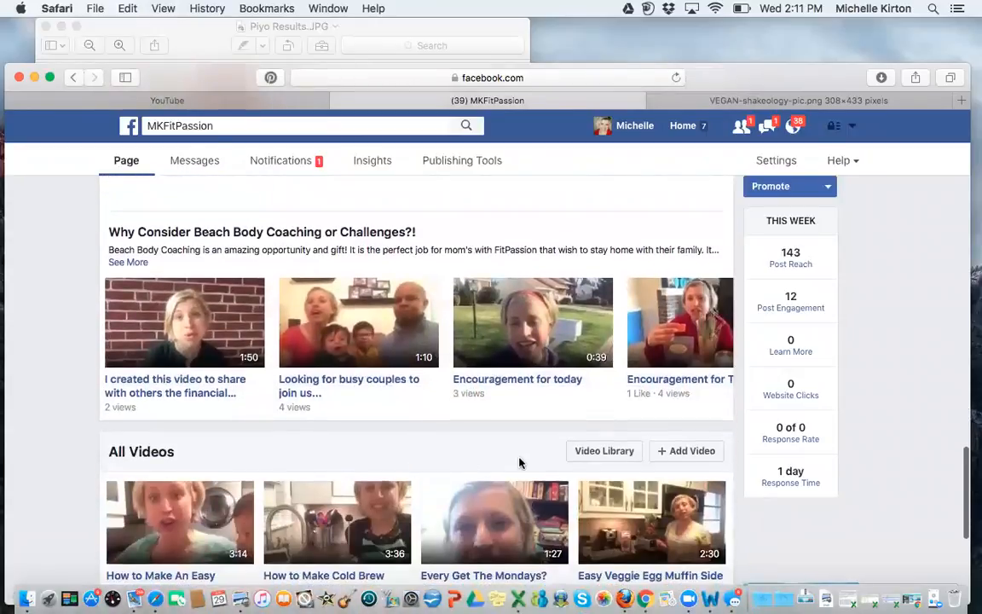
{"action": "scroll", "scroll_direction": "down", "scroll_amount": 3}
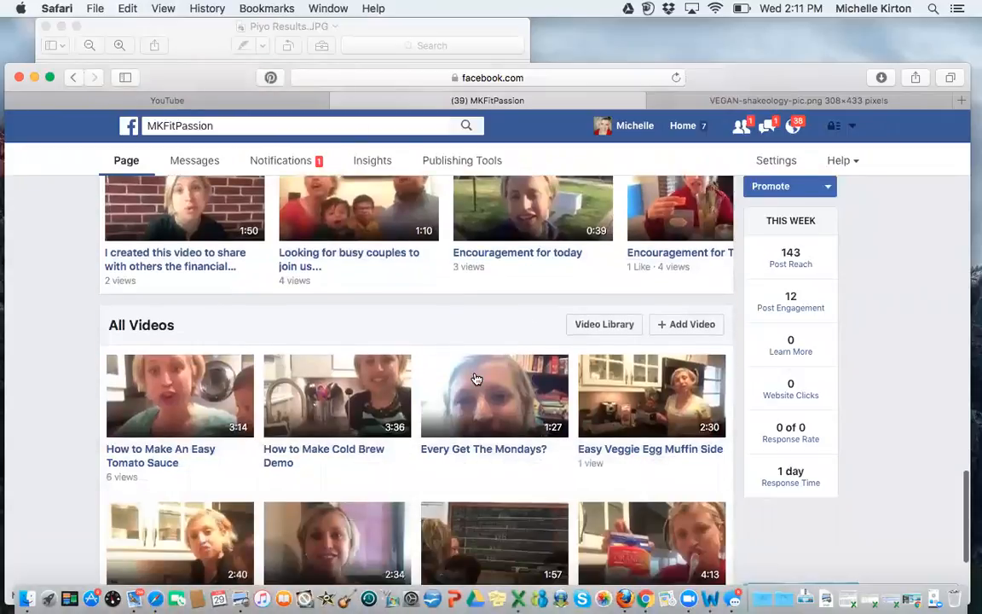
{"action": "scroll", "scroll_direction": "down", "scroll_amount": 3}
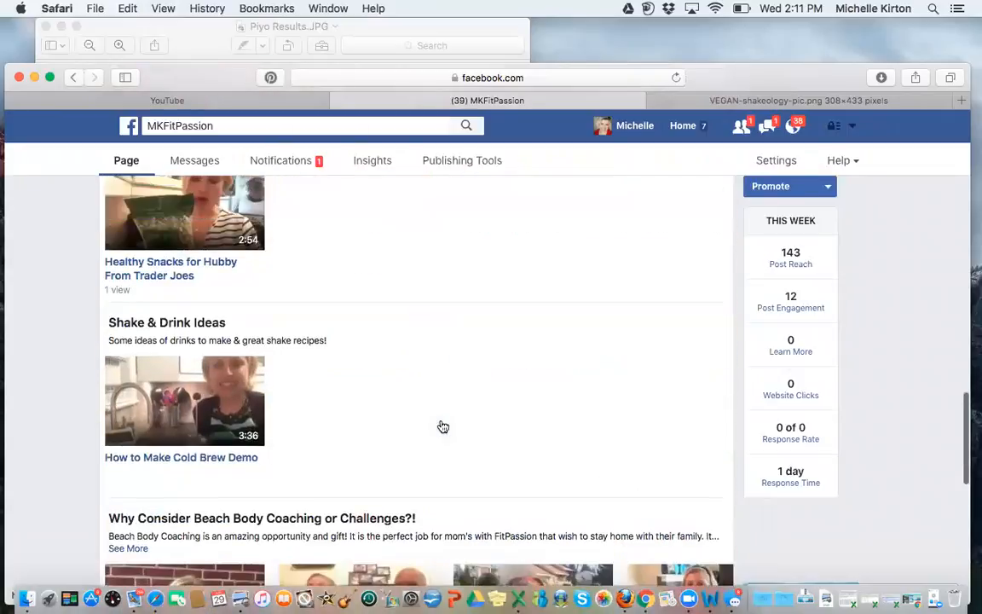
{"action": "scroll", "scroll_direction": "down", "scroll_amount": 3}
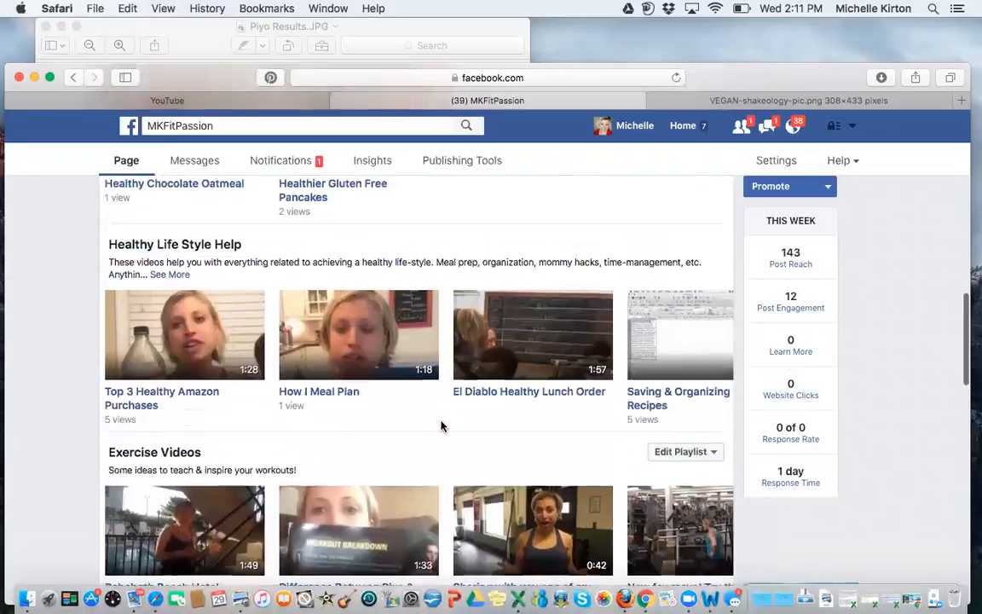
{"action": "scroll", "scroll_direction": "down", "scroll_amount": 3}
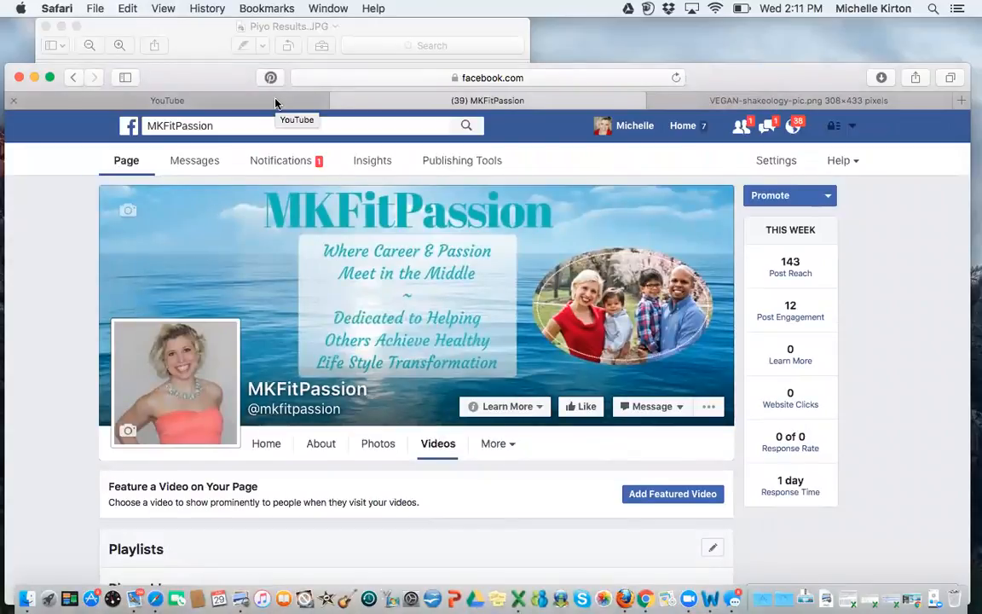
Switch to YouTube and search for 'michelle kirton'.
{"action": "left_click", "coordinate": [167, 101]}
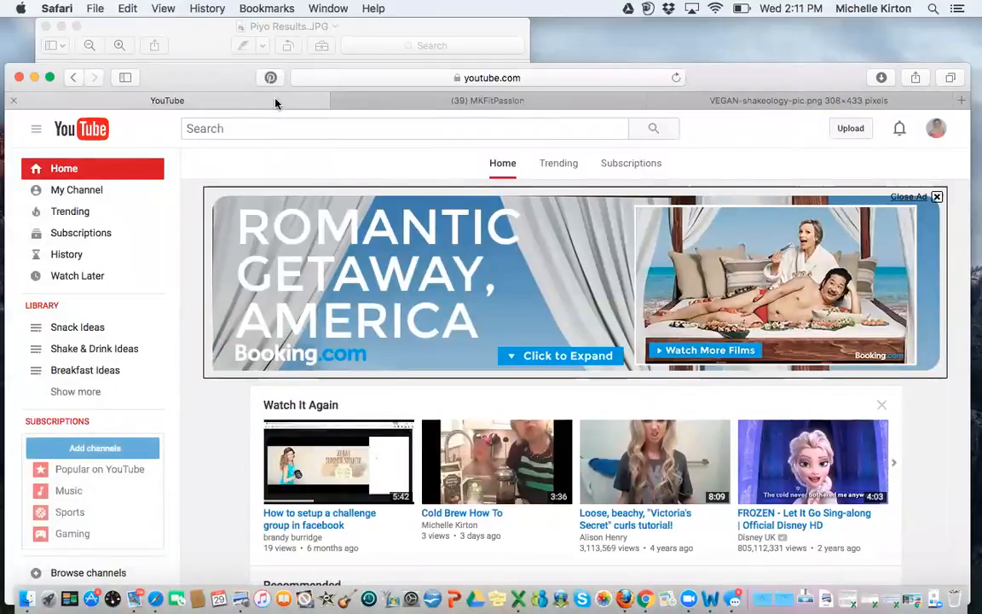
{"action": "type", "text": "michelle kirton"}
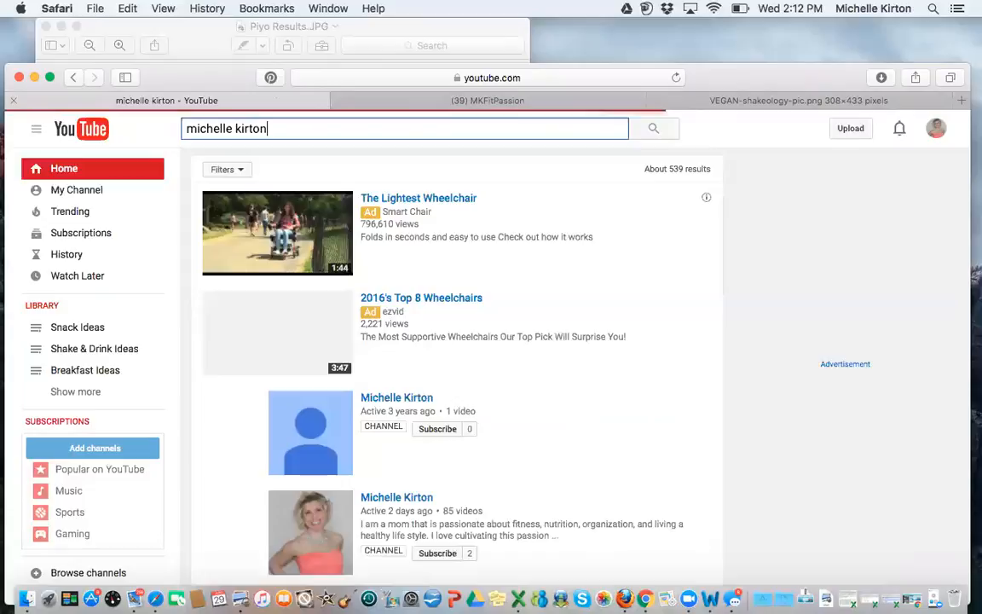
{"action": "scroll", "scroll_direction": "down", "scroll_amount": 3}
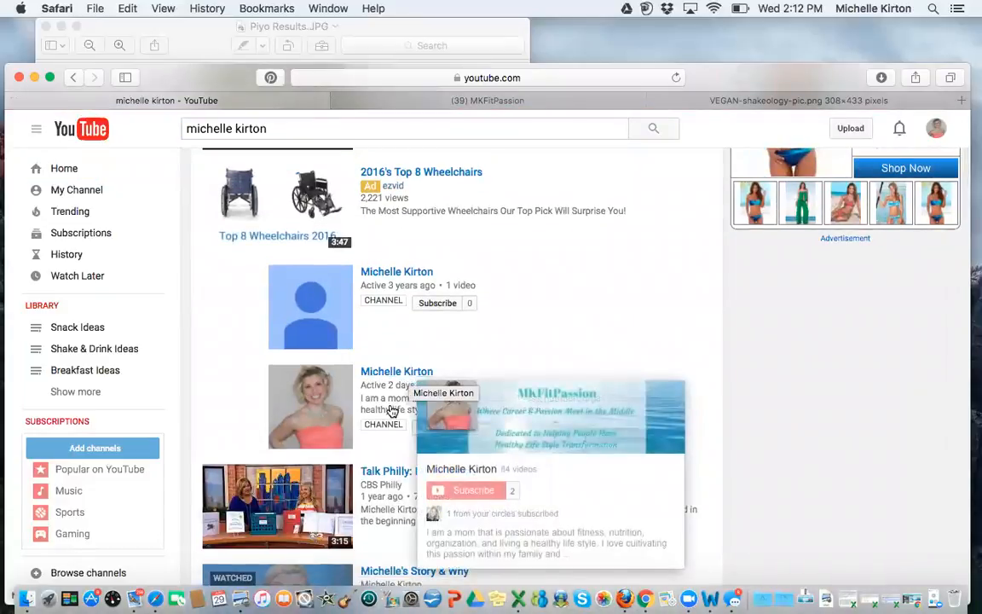
{"action": "mouse_move", "coordinate": [426, 437]}
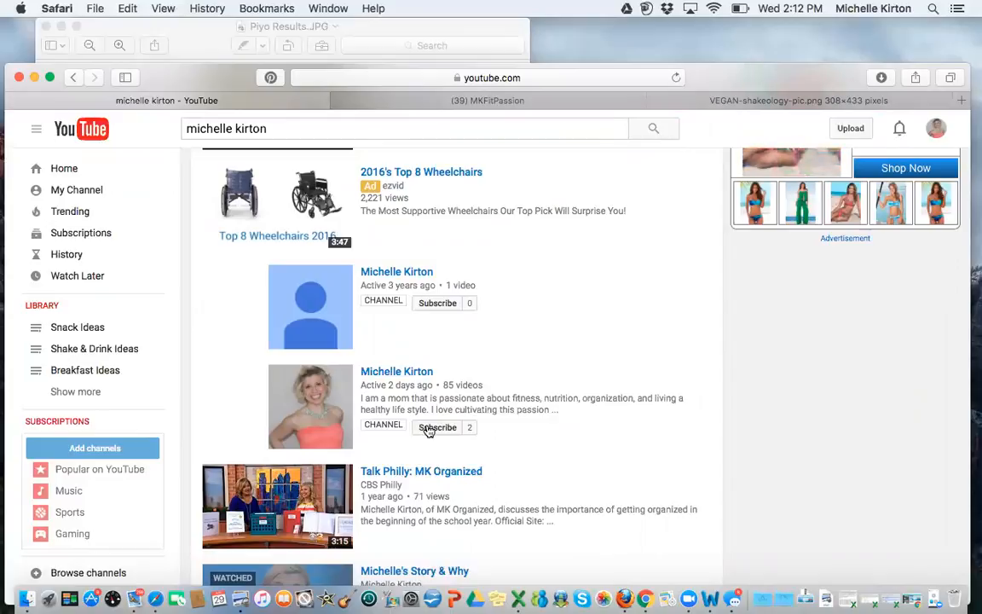
{"action": "mouse_move", "coordinate": [396, 371]}
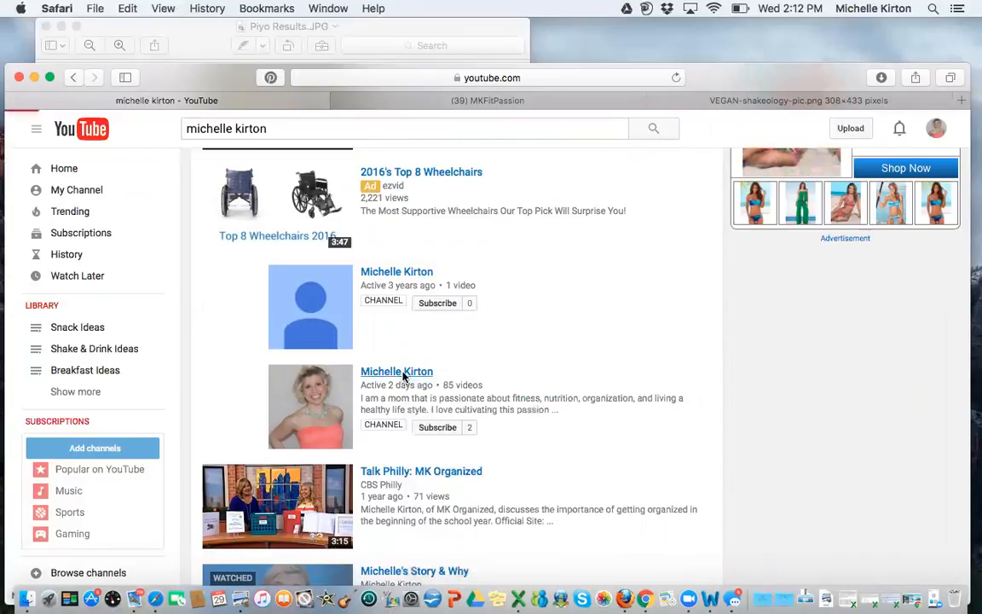
{"action": "left_click", "coordinate": [395, 372]}
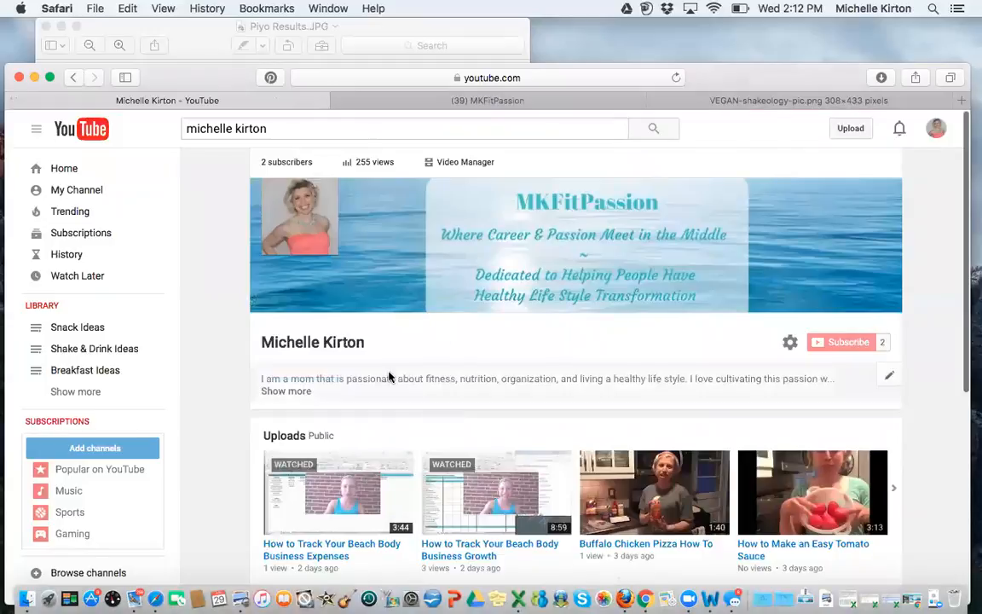
Scroll the channel home to the Uploads and Created playlists shelves.
{"action": "scroll", "scroll_direction": "down", "scroll_amount": 3}
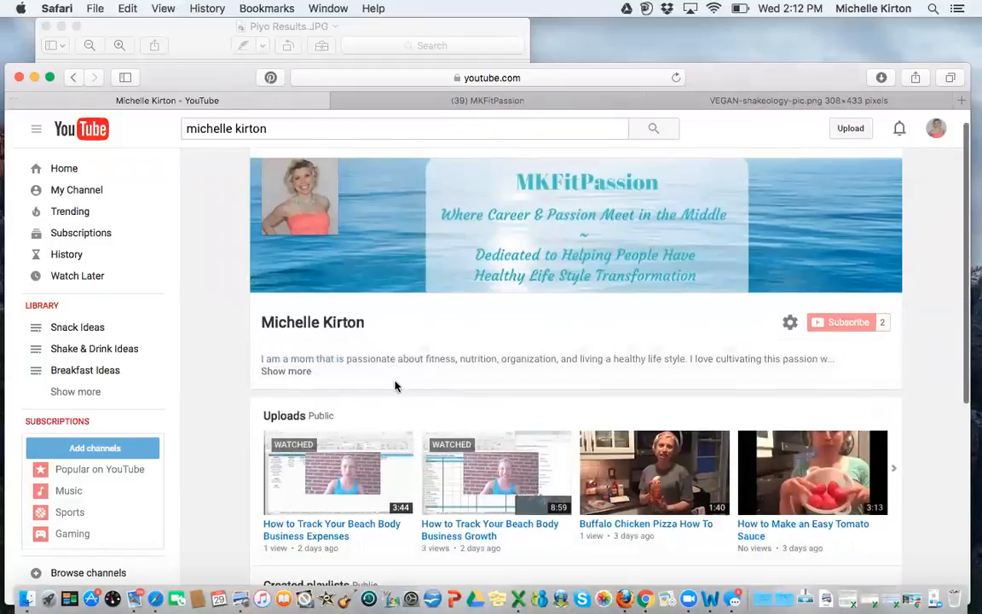
{"action": "scroll", "scroll_direction": "down", "scroll_amount": 3}
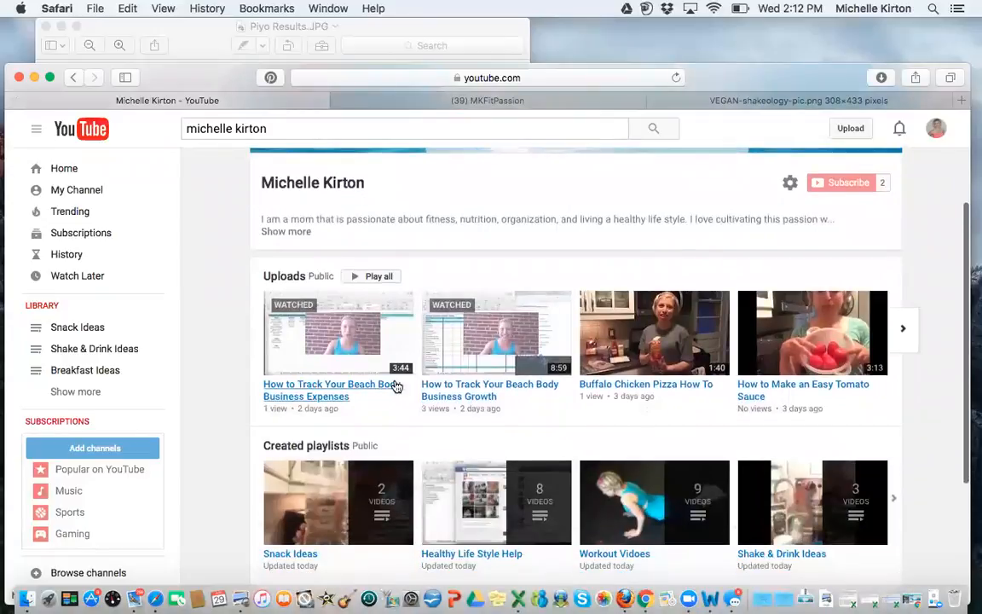
{"action": "scroll", "scroll_direction": "down", "scroll_amount": 3}
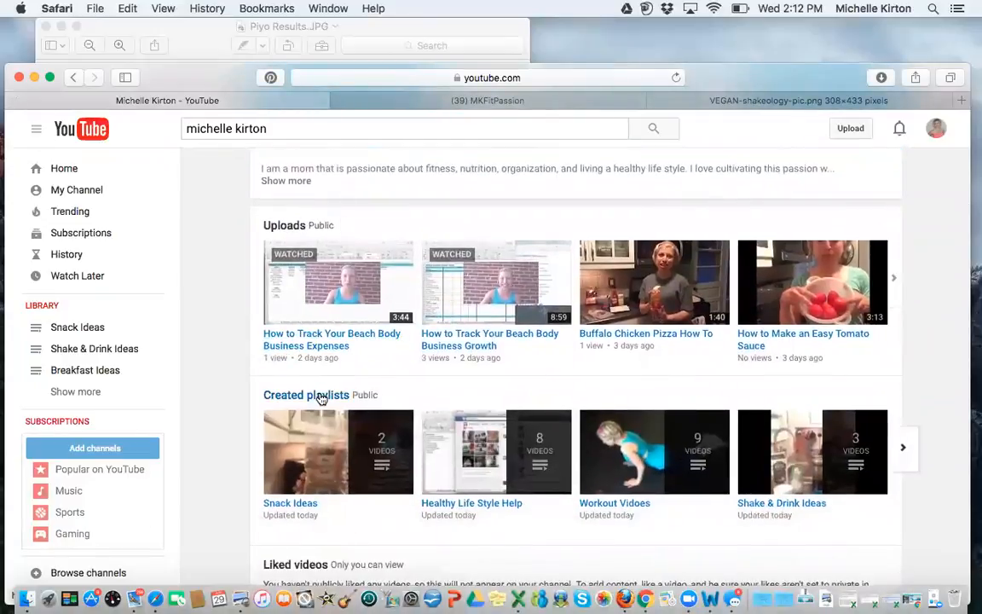
Open the full Created playlists grid showing Beach Body Coaching Tutorials, Favorite Products and Dinner Ideas.
{"action": "left_click", "coordinate": [305, 395]}
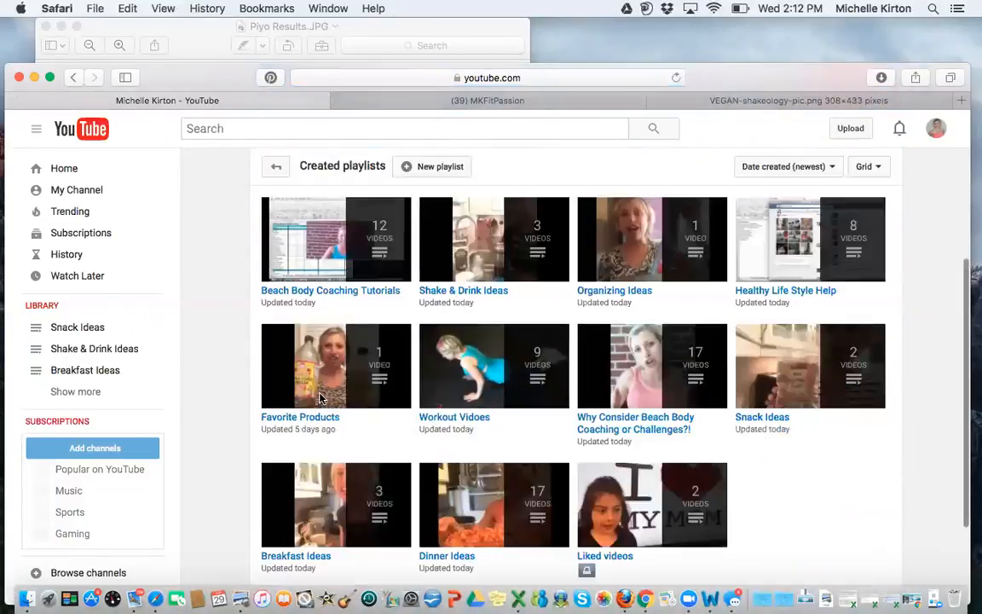
{"action": "scroll", "scroll_direction": "down", "scroll_amount": 3}
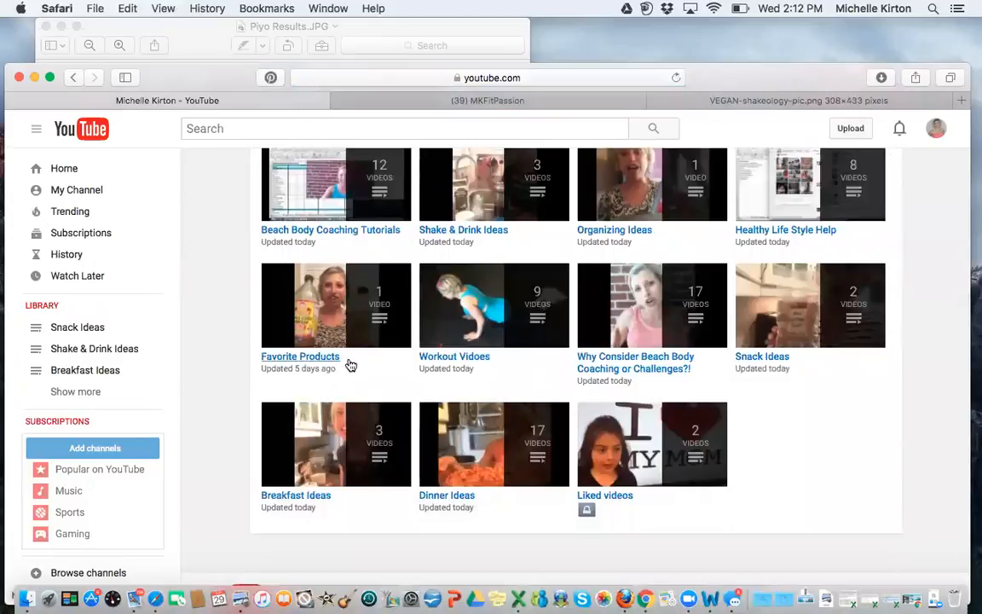
{"action": "mouse_move", "coordinate": [273, 205]}
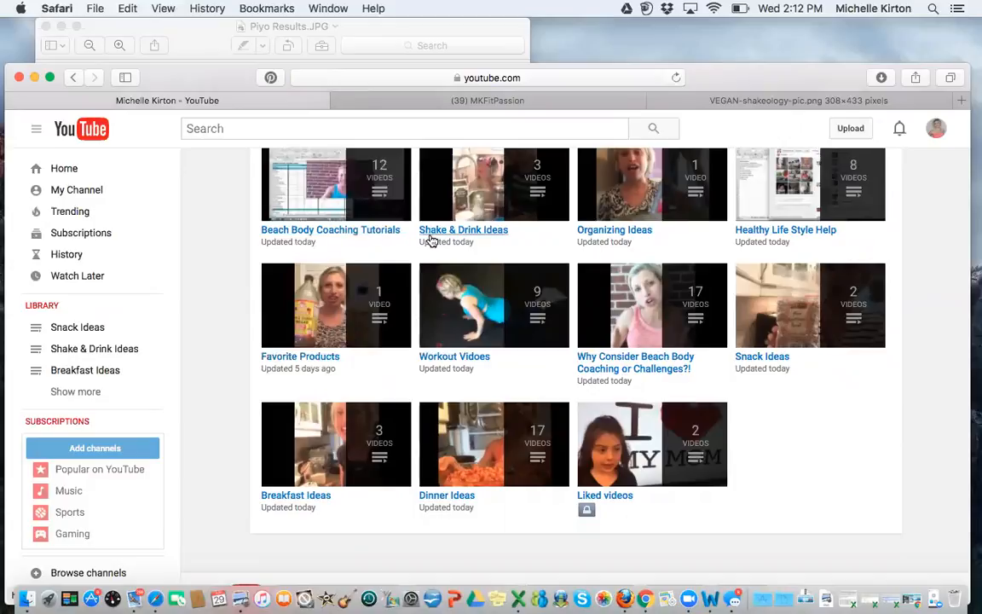
{"action": "mouse_move", "coordinate": [735, 246]}
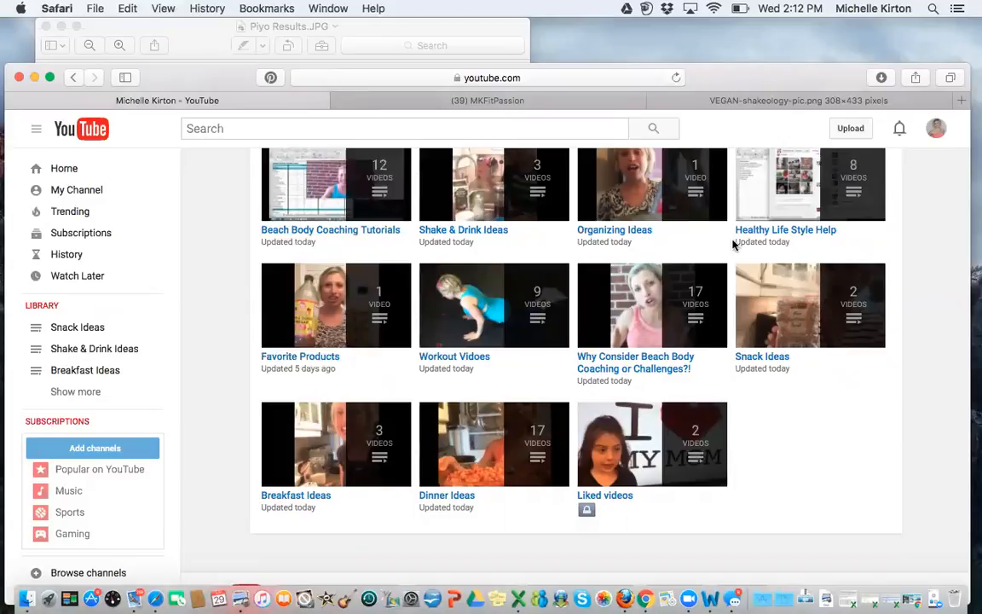
{"action": "mouse_move", "coordinate": [808, 399]}
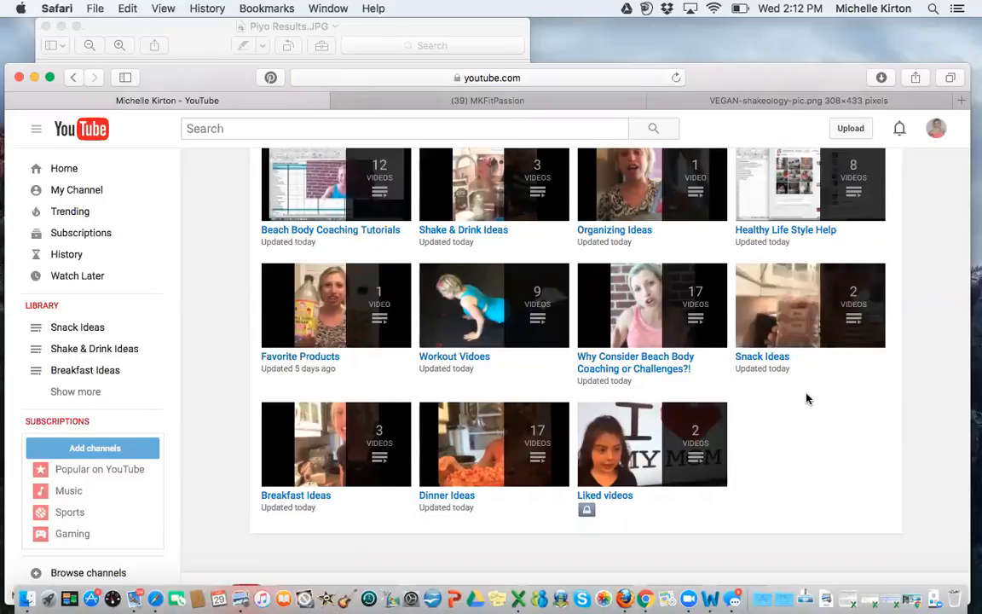
{"action": "mouse_move", "coordinate": [810, 406]}
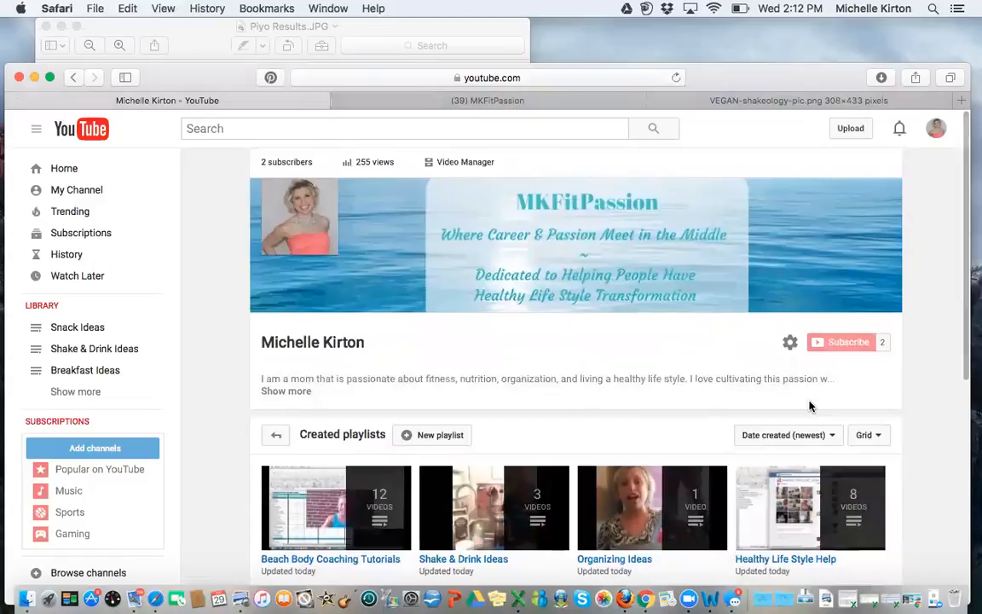
{"action": "mouse_move", "coordinate": [656, 487]}
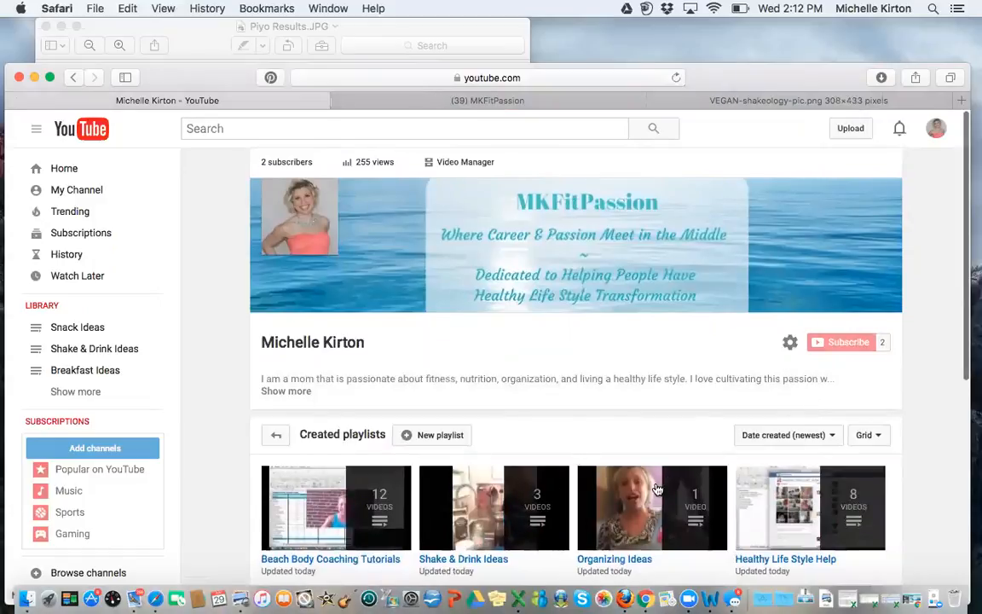
{"action": "mouse_move", "coordinate": [651, 508]}
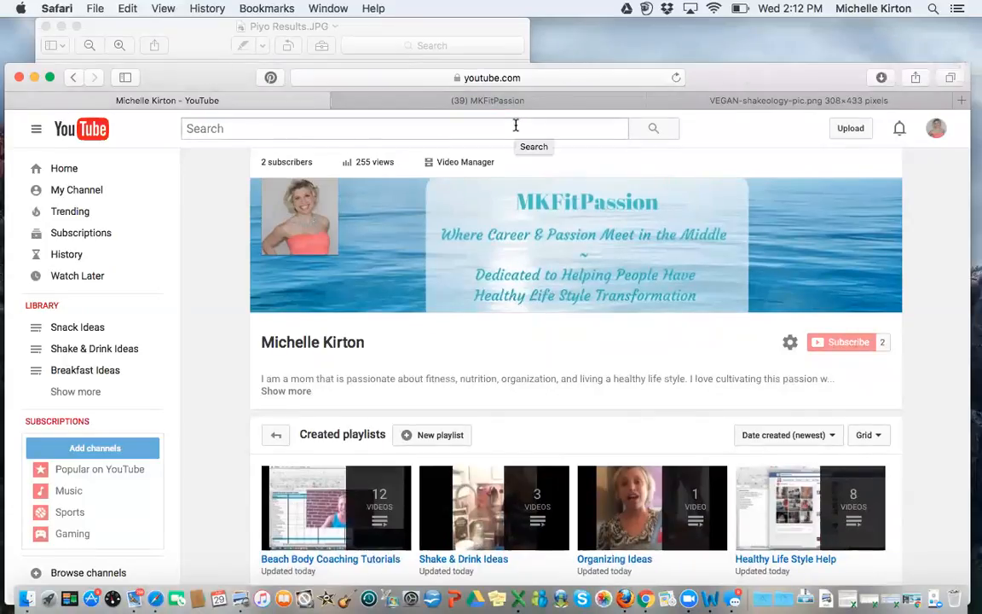
{"action": "scroll", "scroll_direction": "down", "scroll_amount": 3}
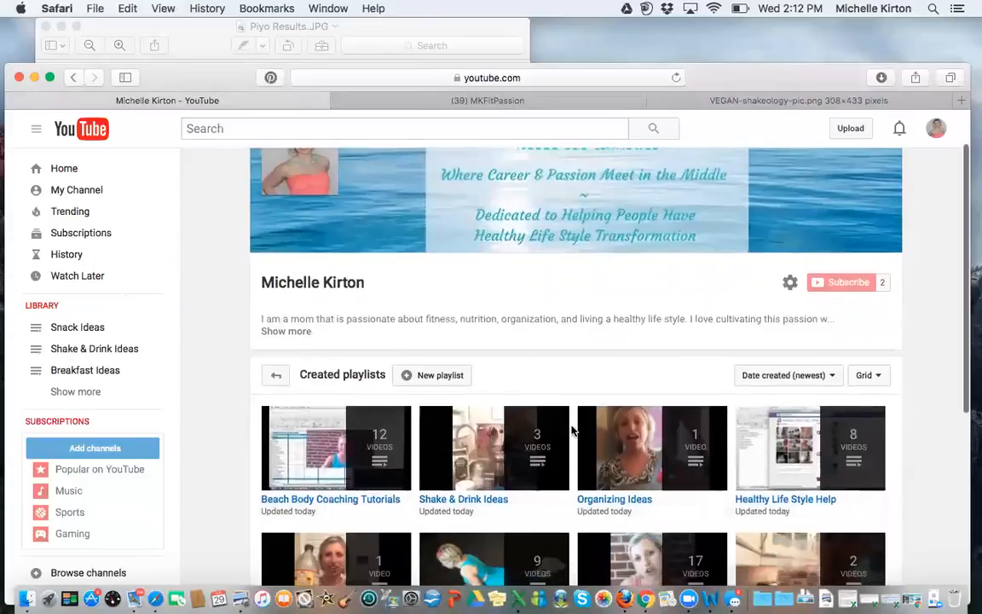
{"action": "scroll", "scroll_direction": "down", "scroll_amount": 3}
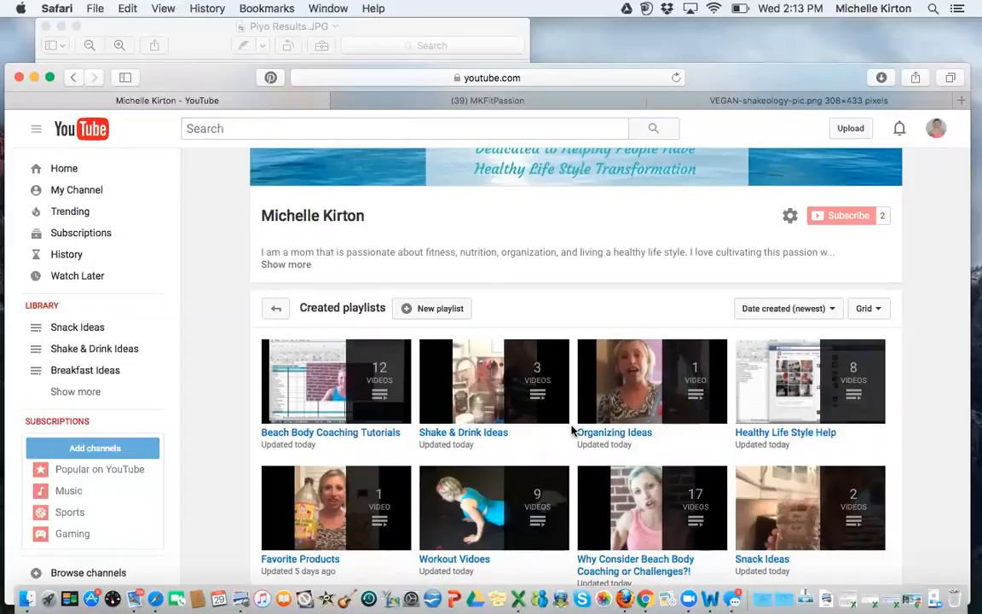
{"action": "mouse_move", "coordinate": [487, 58]}
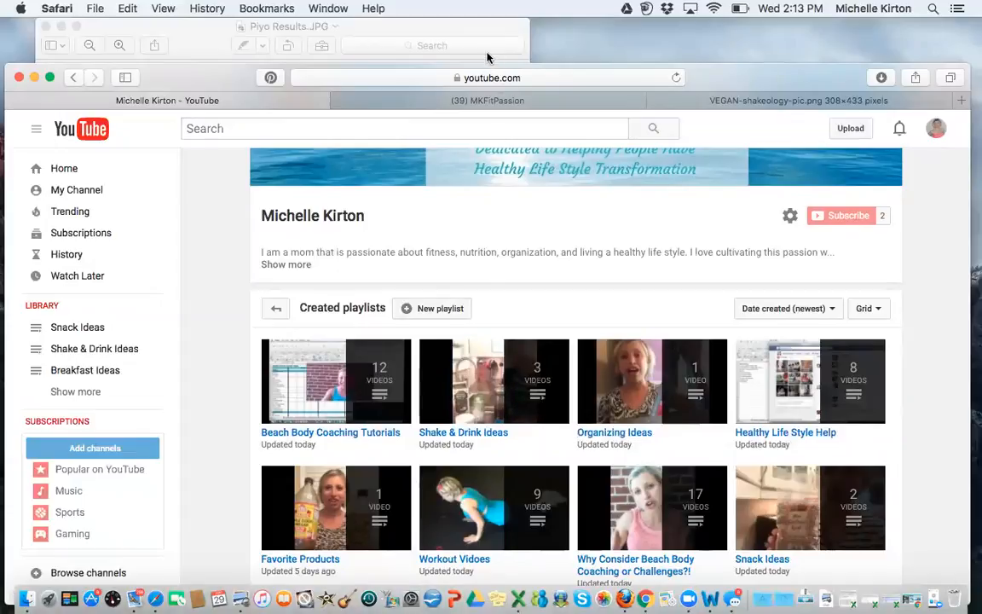
{"action": "mouse_move", "coordinate": [481, 146]}
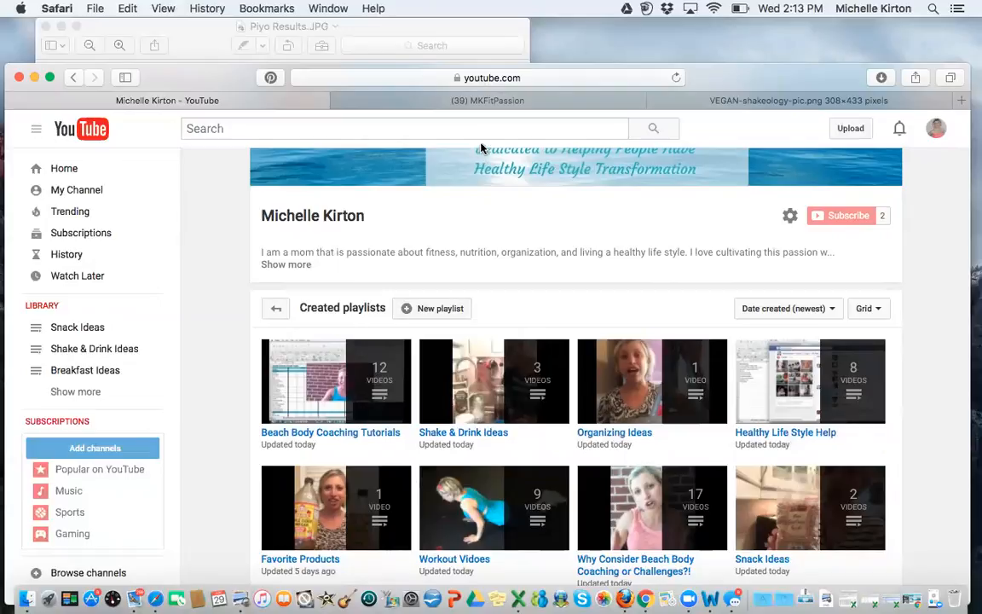